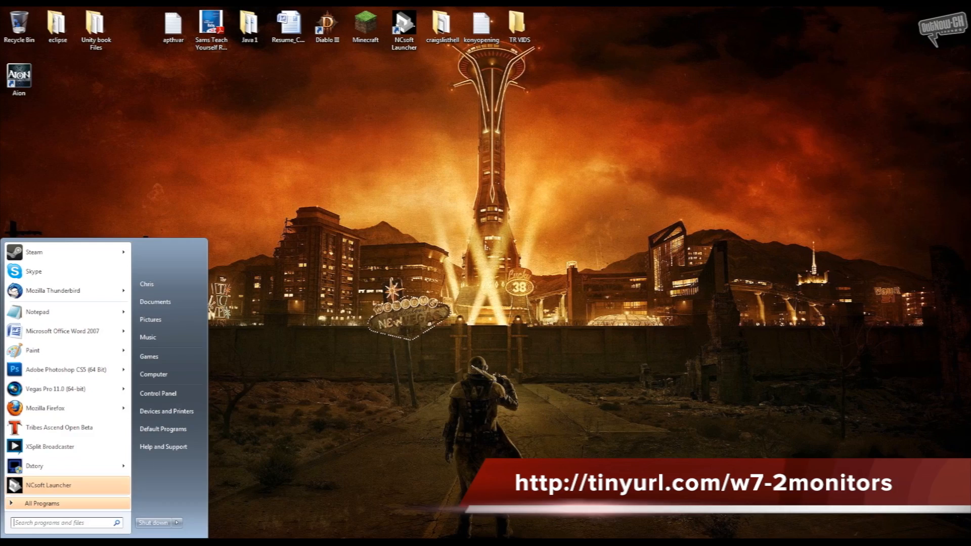
Search 'di' from the Start menu and open Display in Control Panel
{"action": "type", "text": "di"}
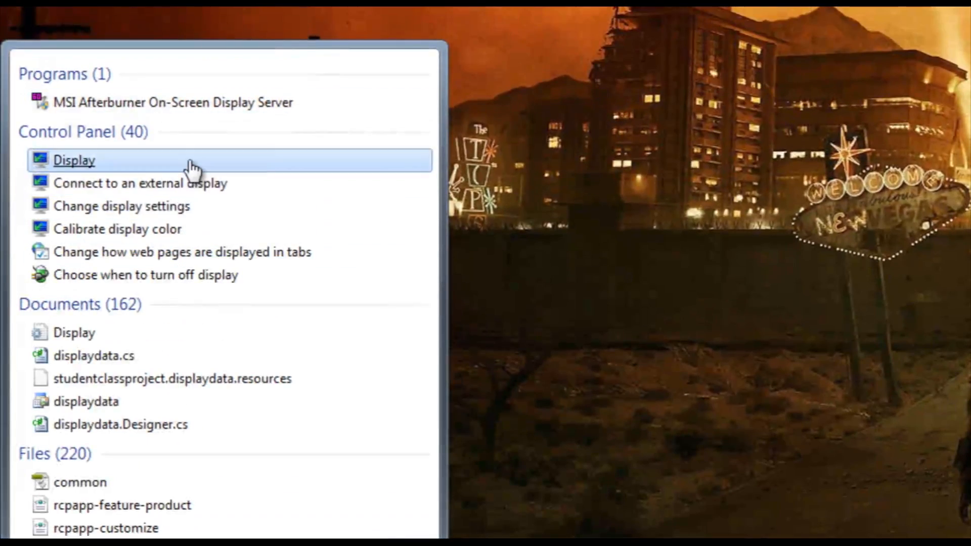
{"action": "left_click", "coordinate": [74, 160]}
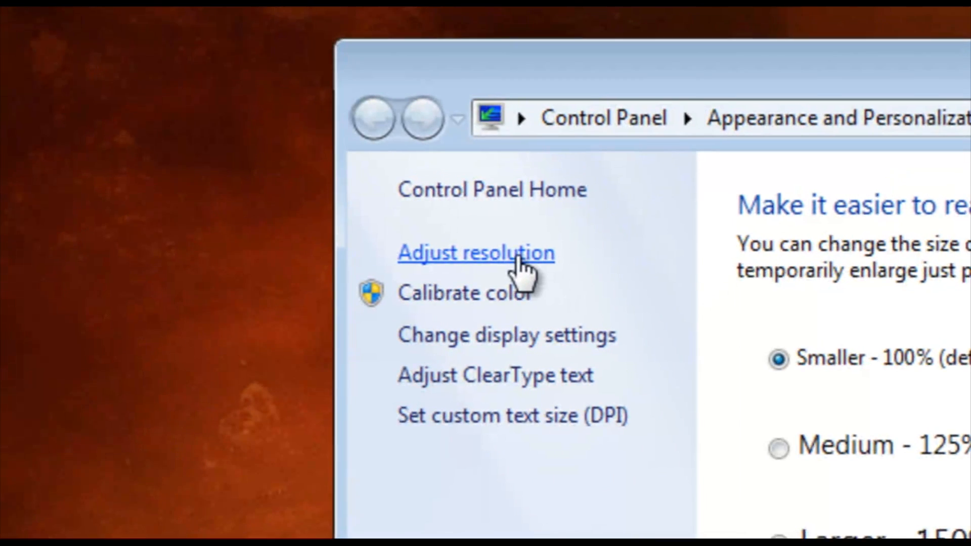
Open Adjust resolution and inspect the two monitors, trying to select monitor 2
{"action": "left_click", "coordinate": [474, 252]}
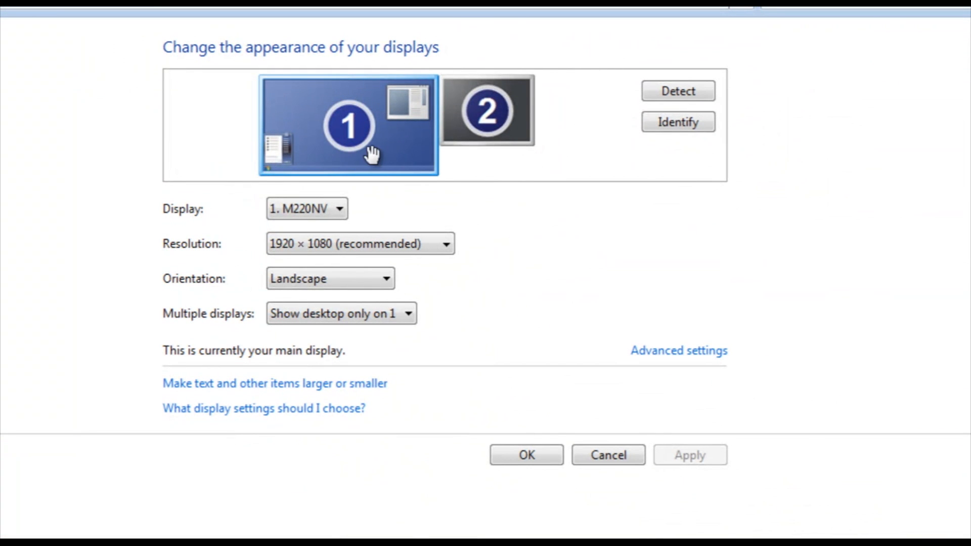
{"action": "mouse_move", "coordinate": [364, 202]}
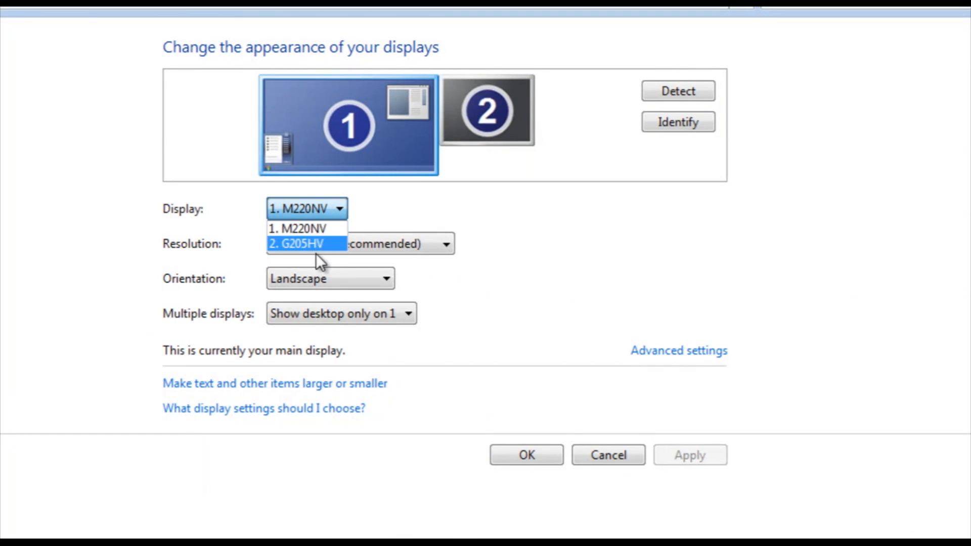
{"action": "left_click", "coordinate": [295, 228]}
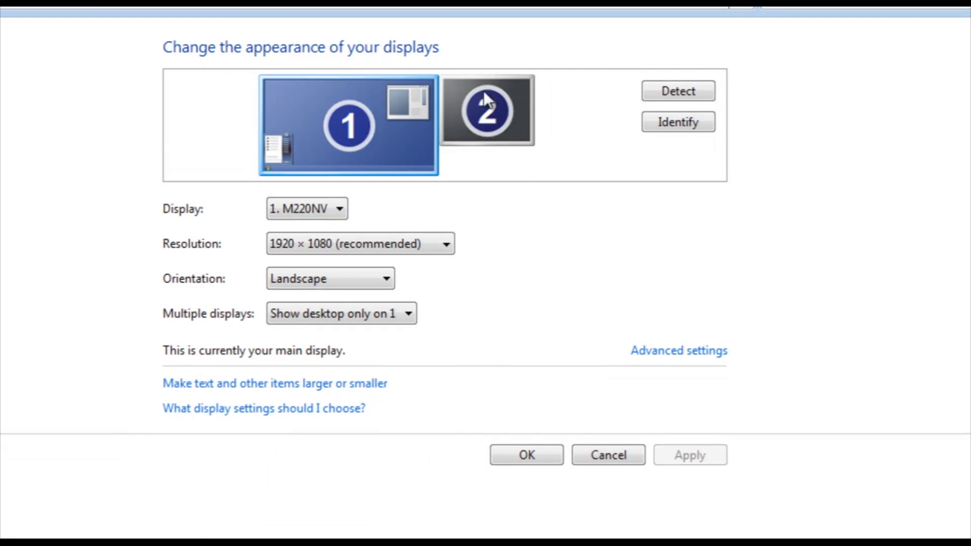
{"action": "mouse_move", "coordinate": [500, 123]}
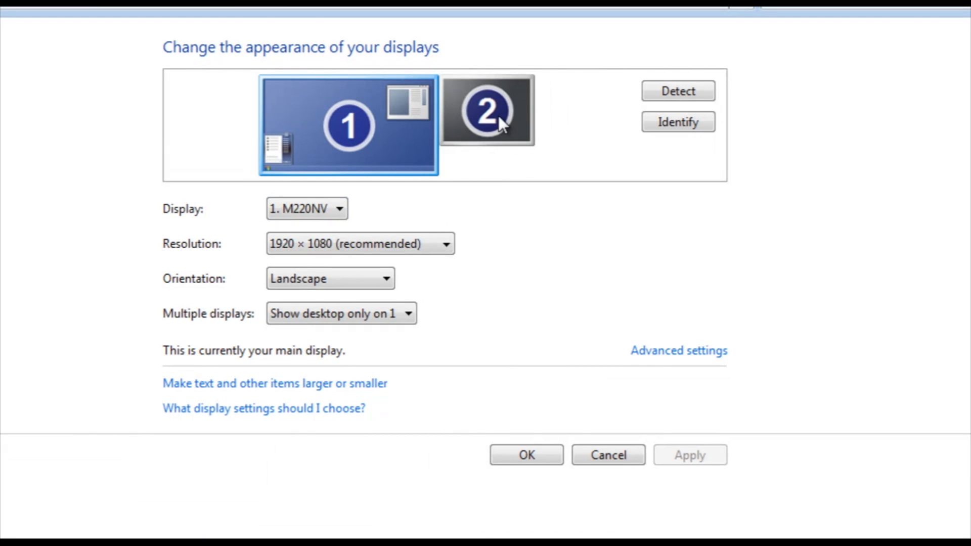
{"action": "left_click", "coordinate": [487, 109]}
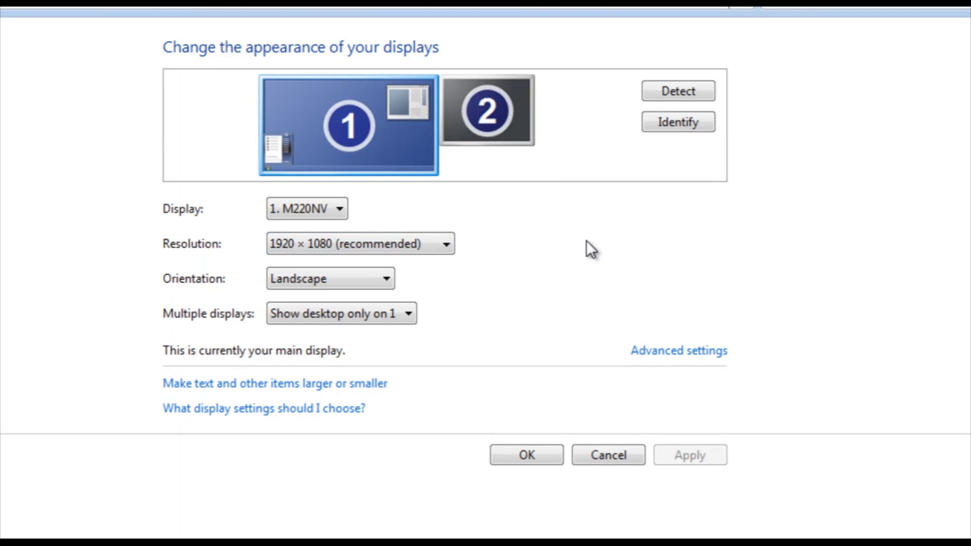
{"action": "mouse_move", "coordinate": [397, 134]}
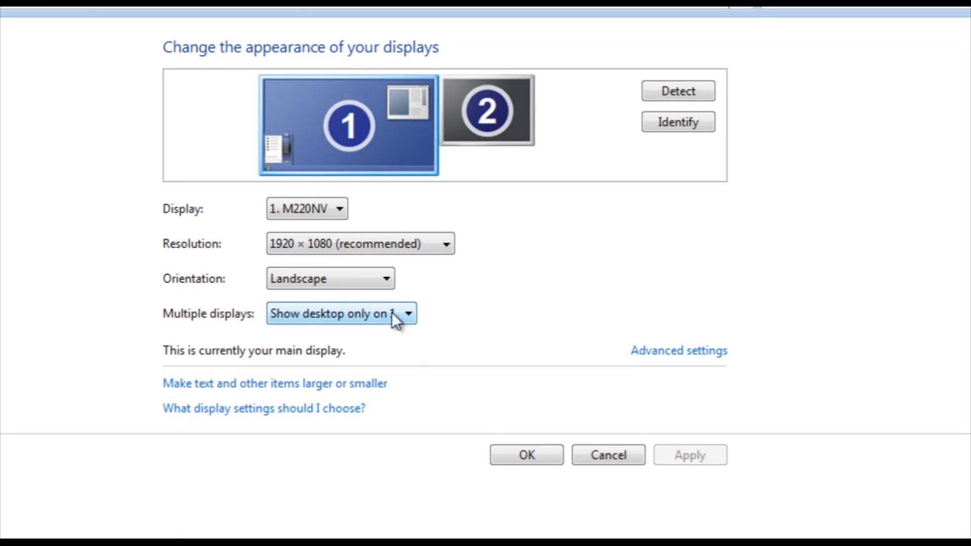
Set Multiple displays to 'Extend these displays', apply, and keep the changes
{"action": "left_click", "coordinate": [337, 314]}
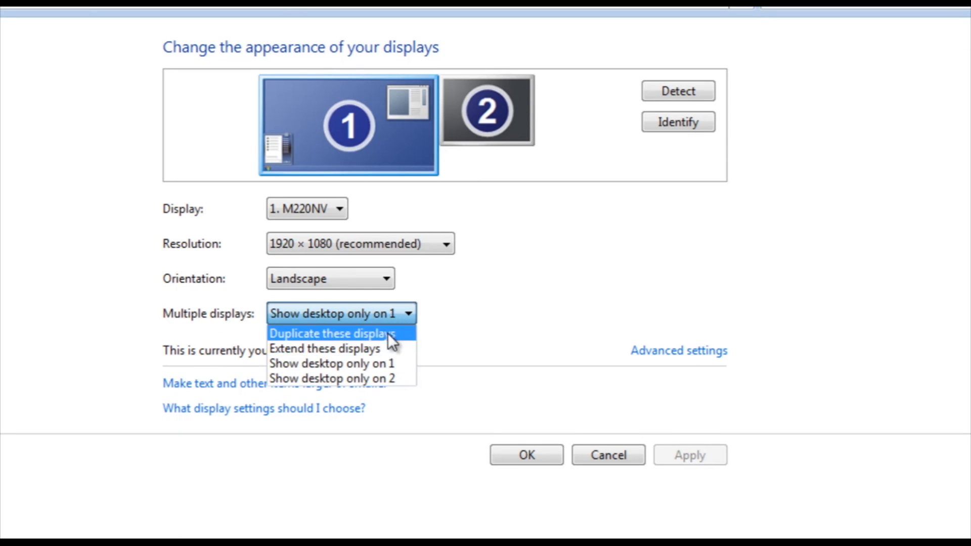
{"action": "left_click", "coordinate": [322, 348]}
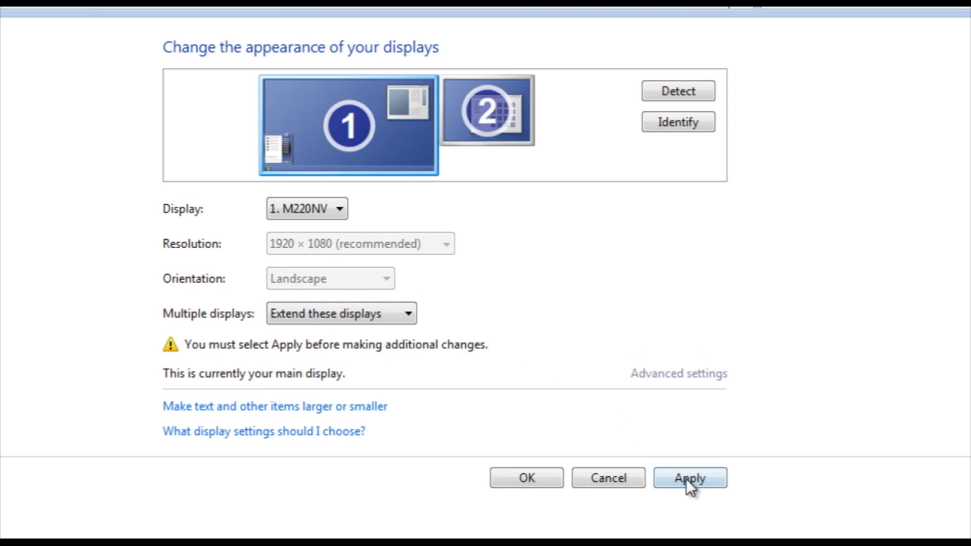
{"action": "left_click", "coordinate": [689, 477]}
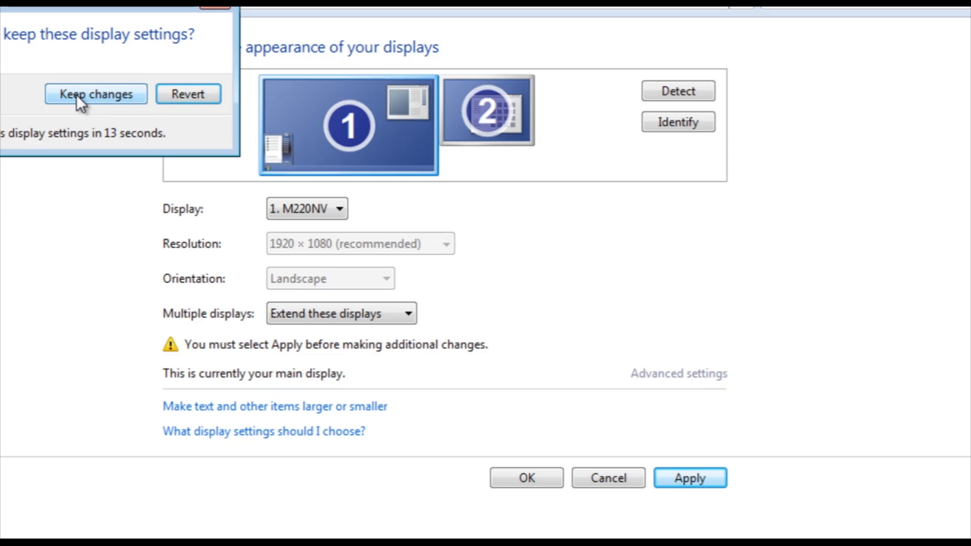
{"action": "left_click", "coordinate": [95, 94]}
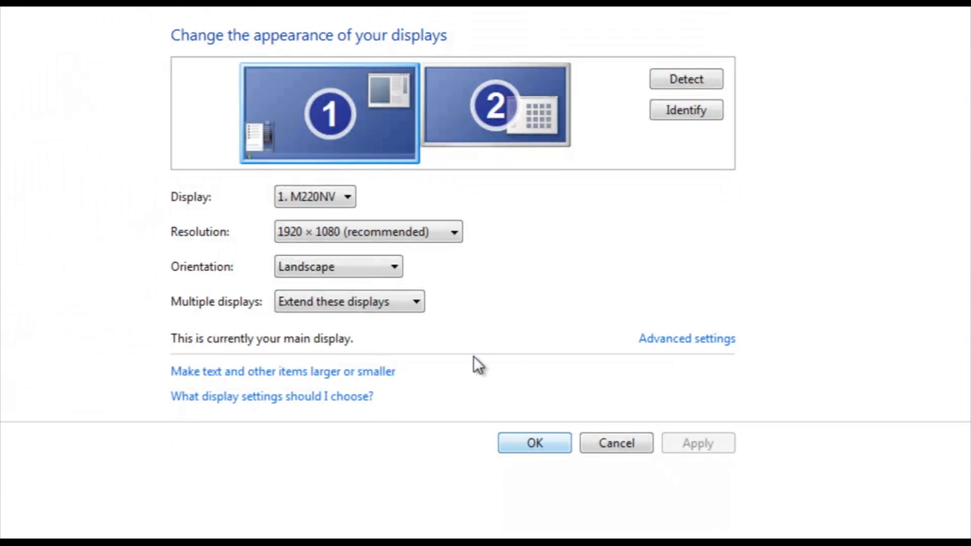
{"action": "left_click", "coordinate": [349, 302]}
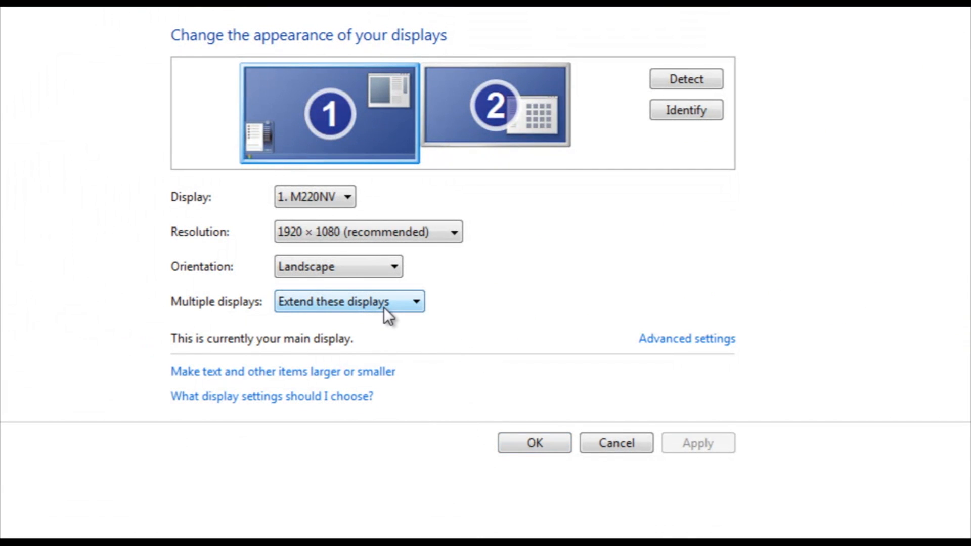
{"action": "left_click", "coordinate": [349, 301]}
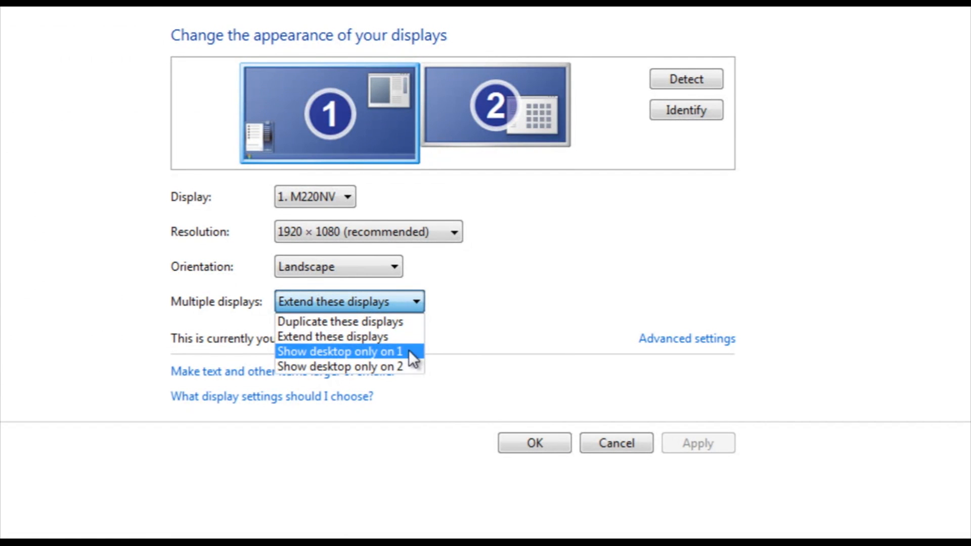
{"action": "mouse_move", "coordinate": [341, 367]}
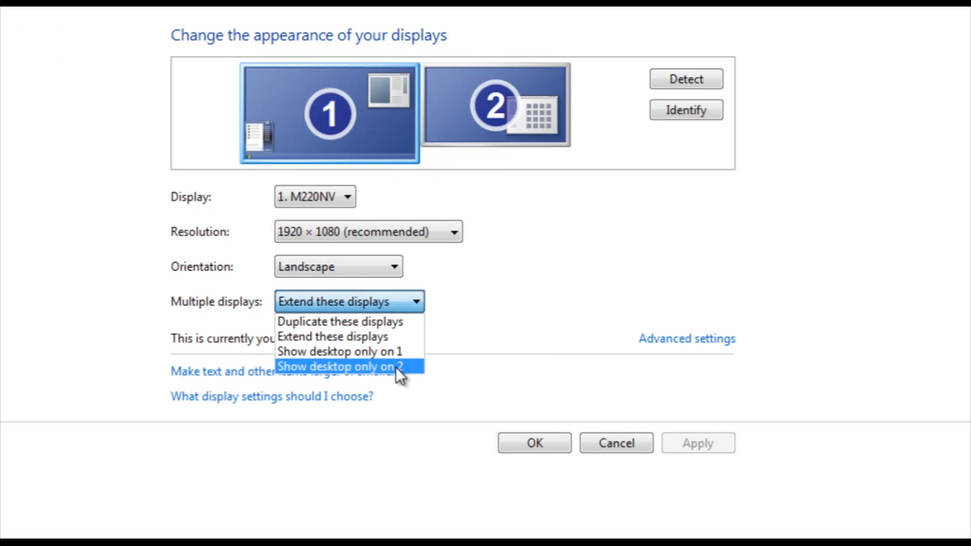
{"action": "mouse_move", "coordinate": [512, 137]}
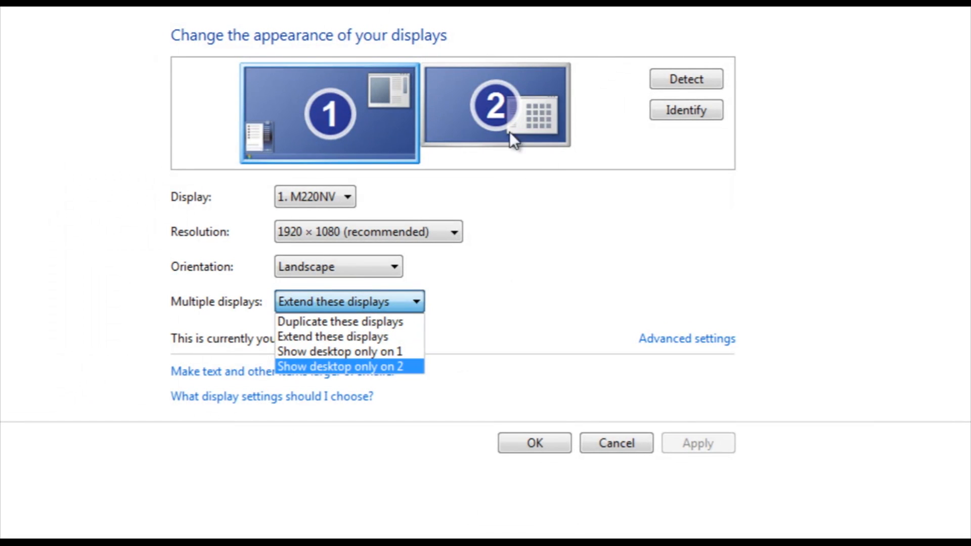
{"action": "mouse_move", "coordinate": [387, 322]}
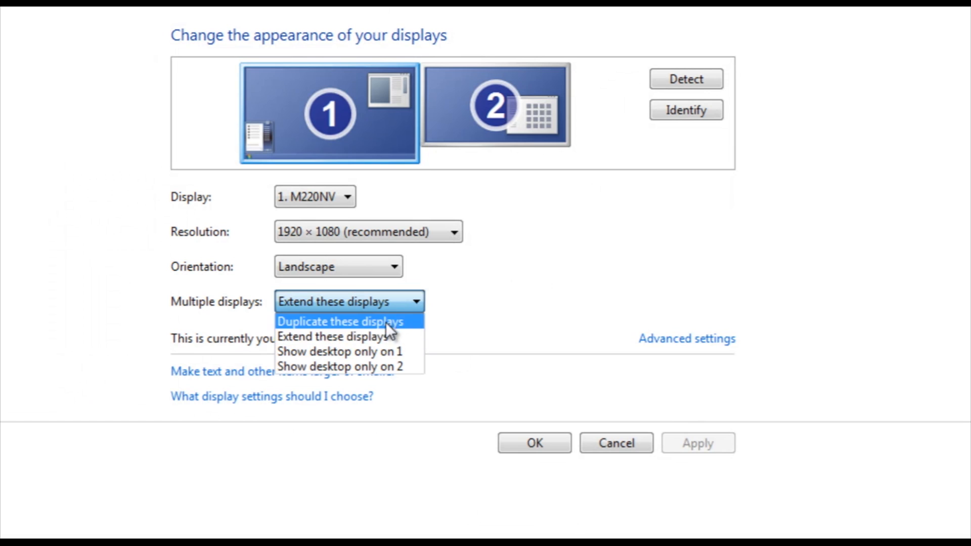
{"action": "mouse_move", "coordinate": [335, 336]}
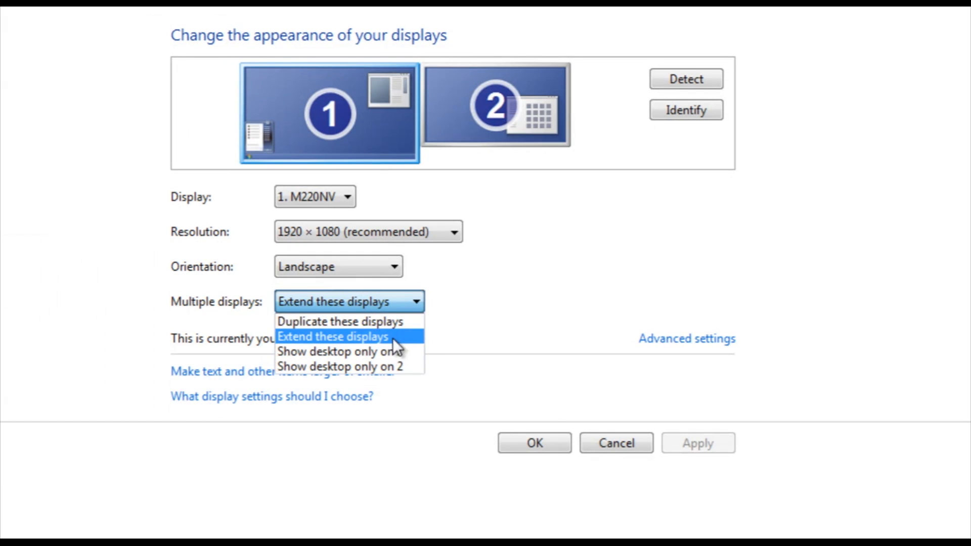
{"action": "left_click", "coordinate": [333, 337]}
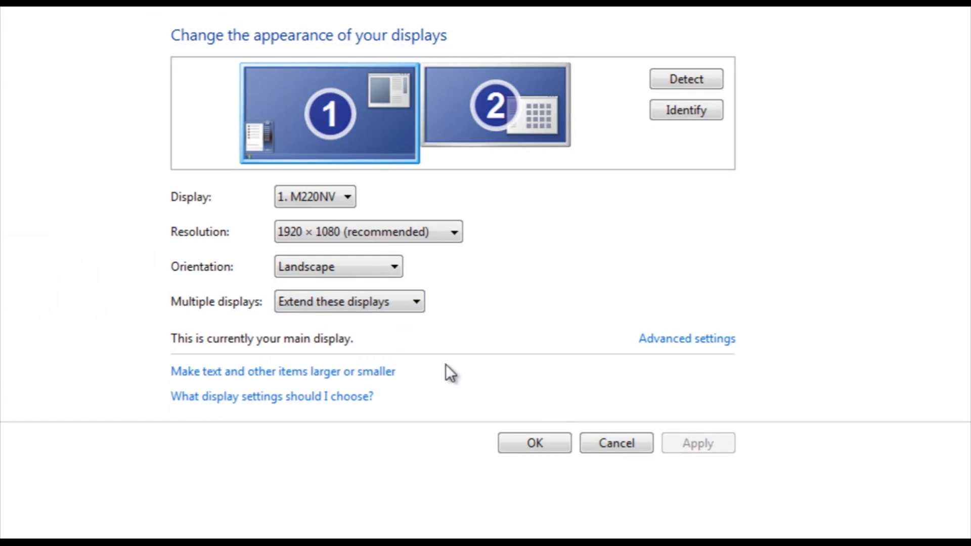
{"action": "mouse_move", "coordinate": [548, 292]}
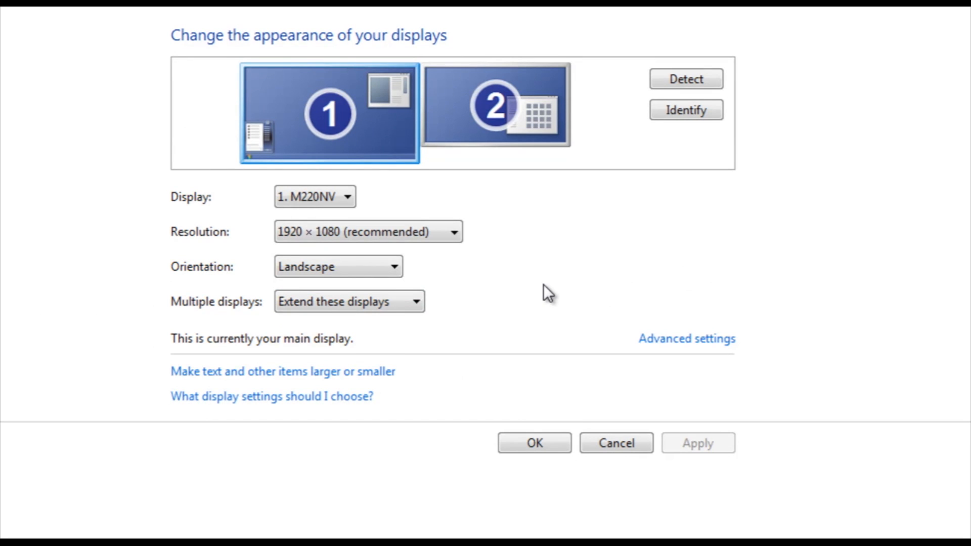
{"action": "mouse_move", "coordinate": [524, 284]}
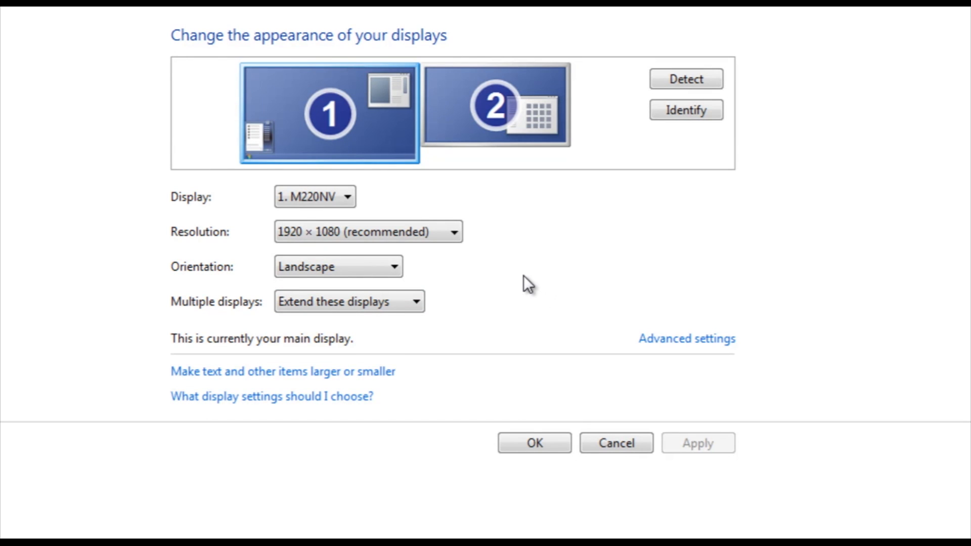